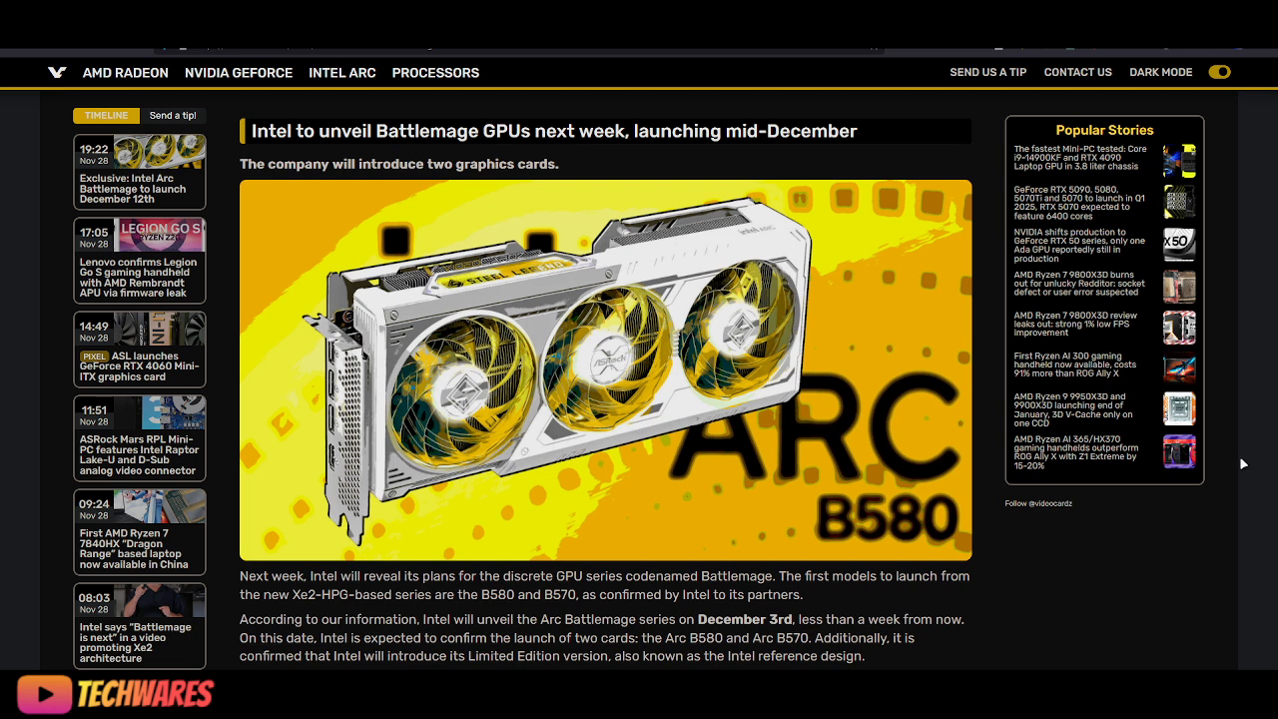
pyautogui.moveTo(576, 198)
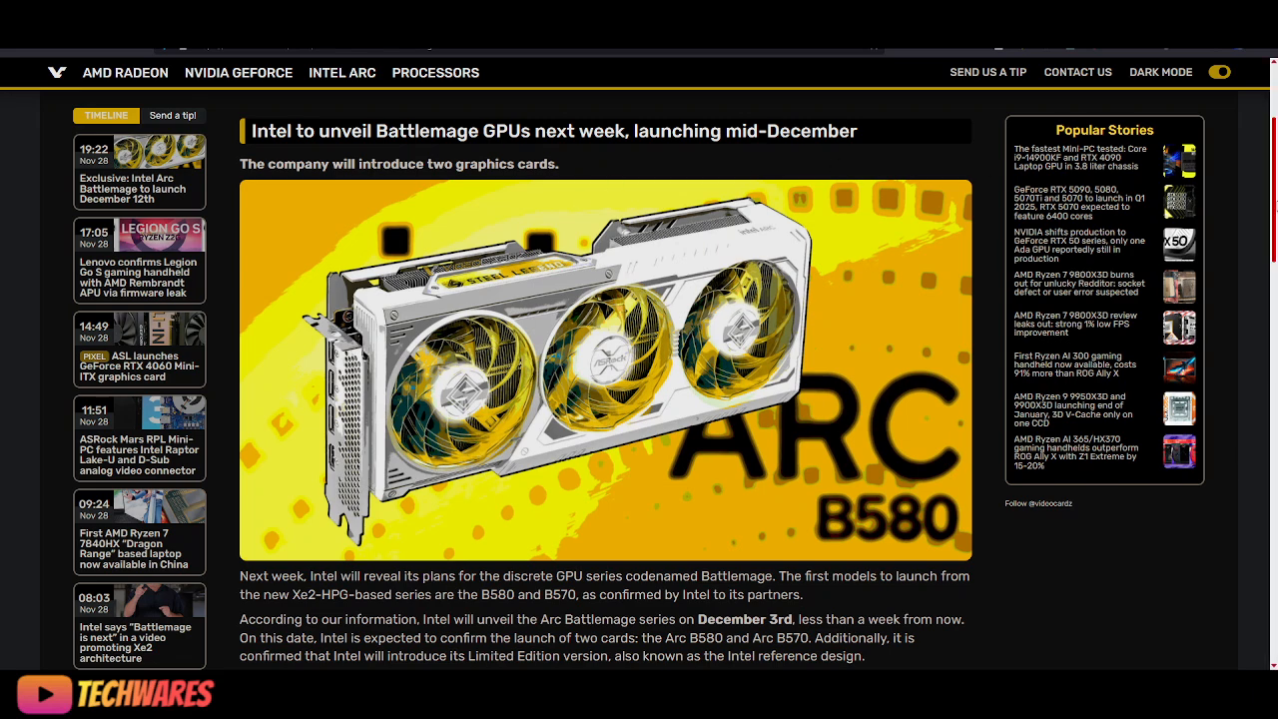
pyautogui.scroll(-3)
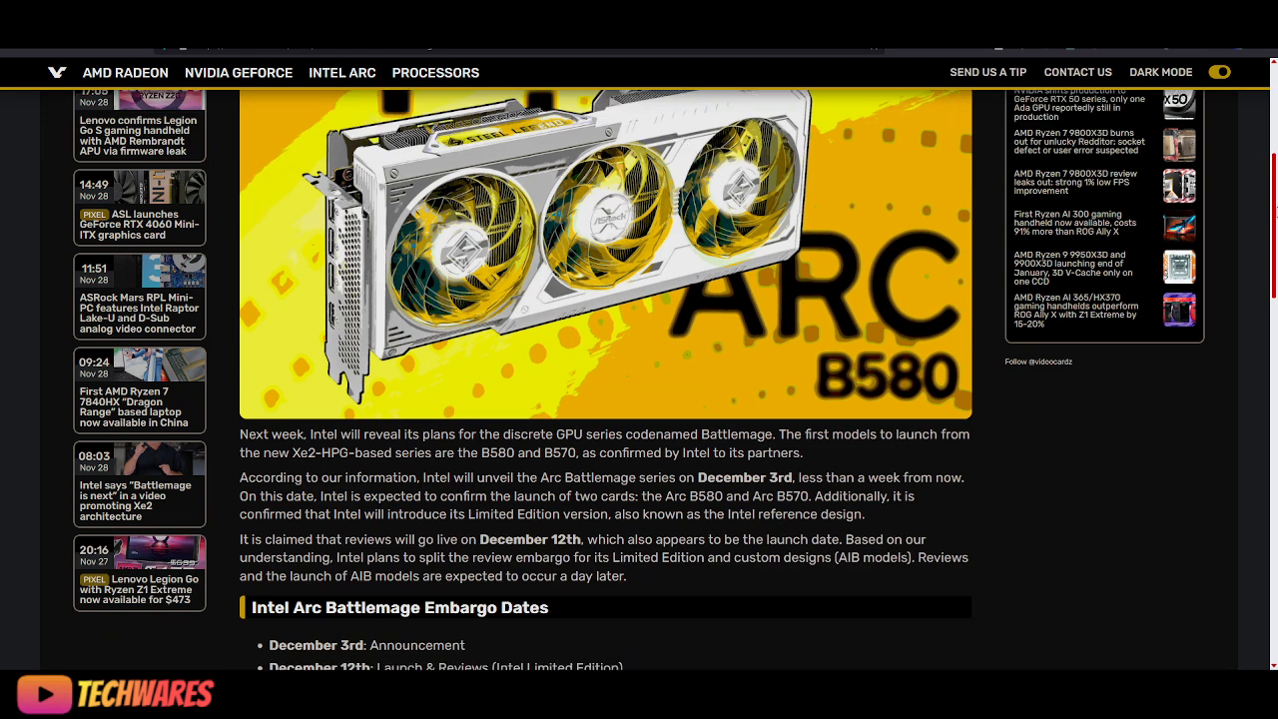
pyautogui.scroll(-3)
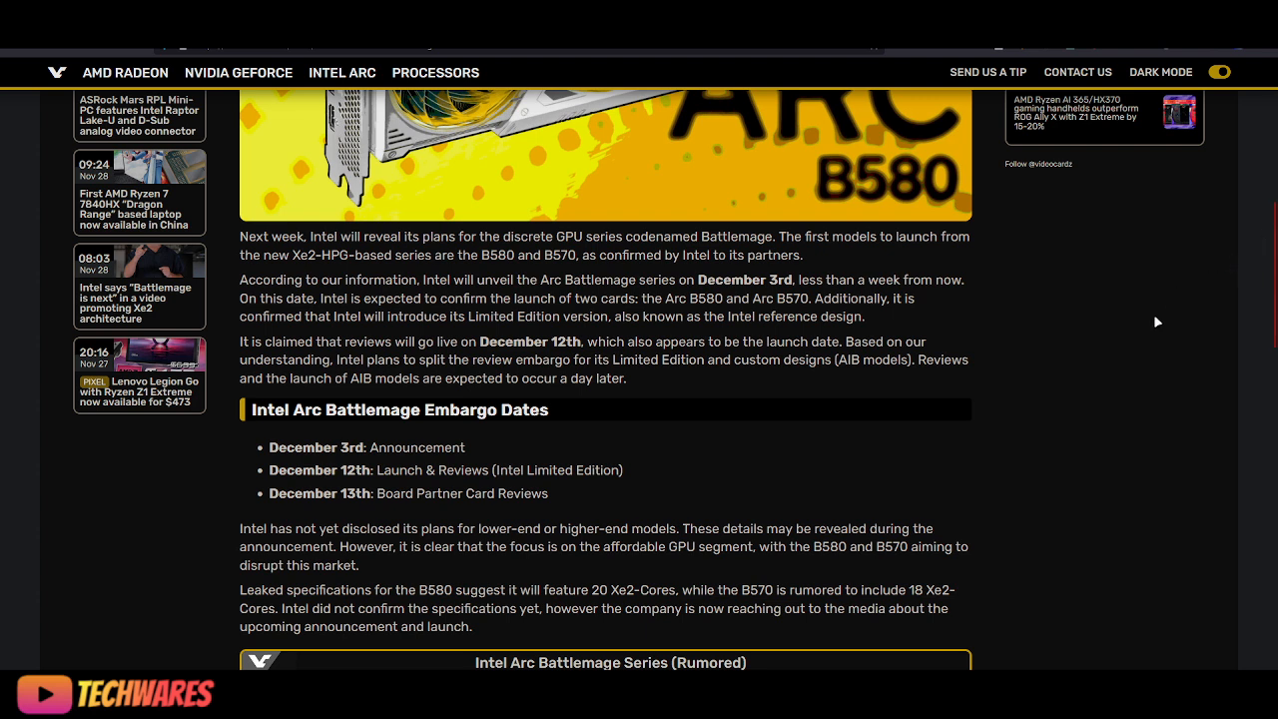
pyautogui.moveTo(1154, 319)
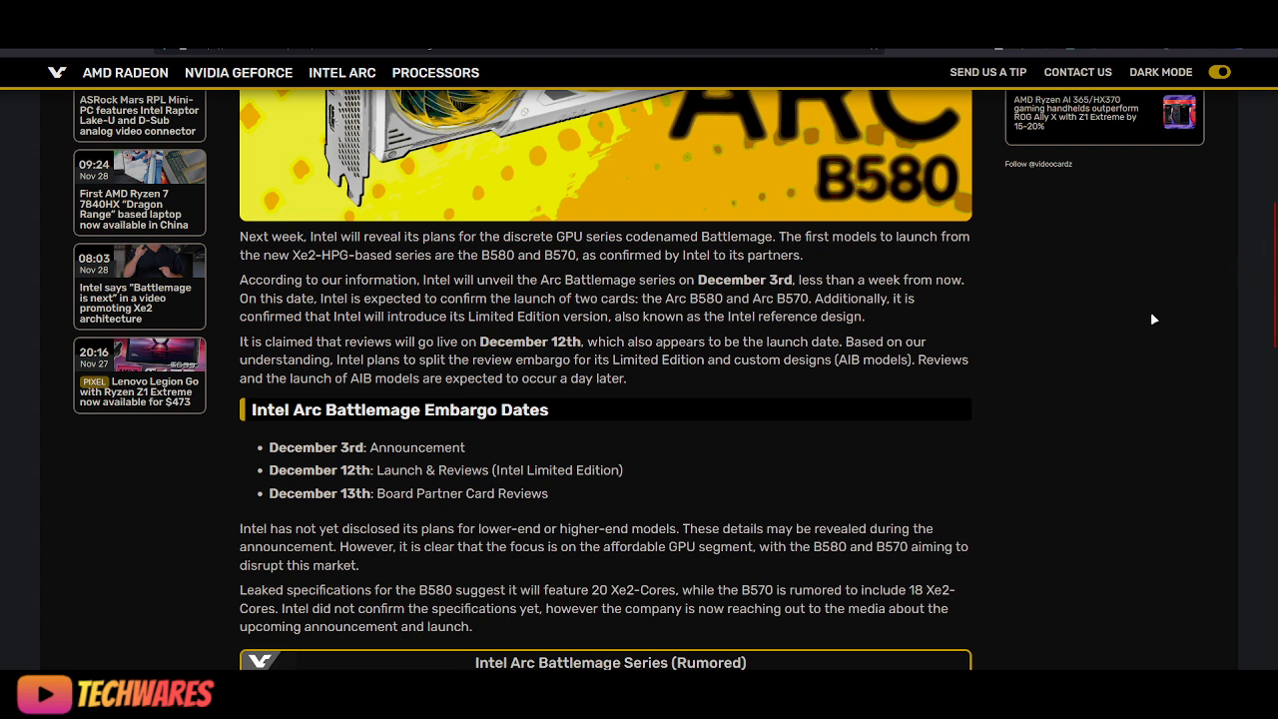
pyautogui.moveTo(1135, 324)
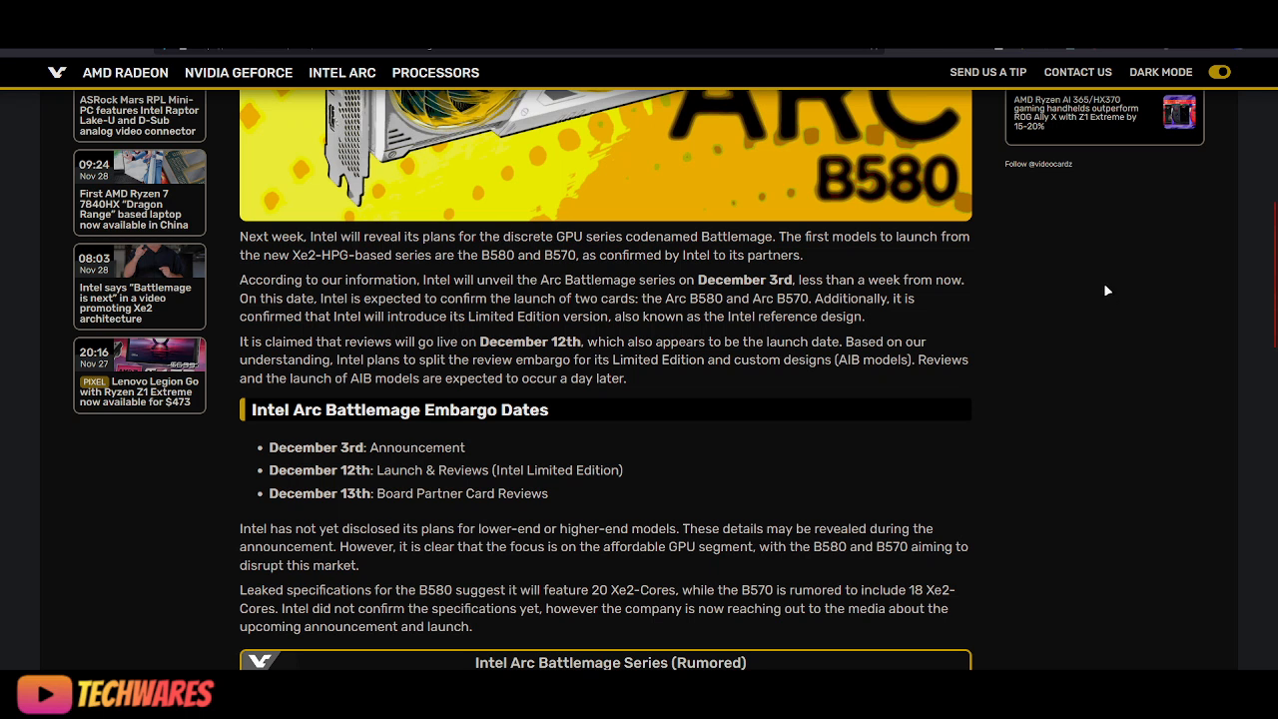
pyautogui.moveTo(1109, 286)
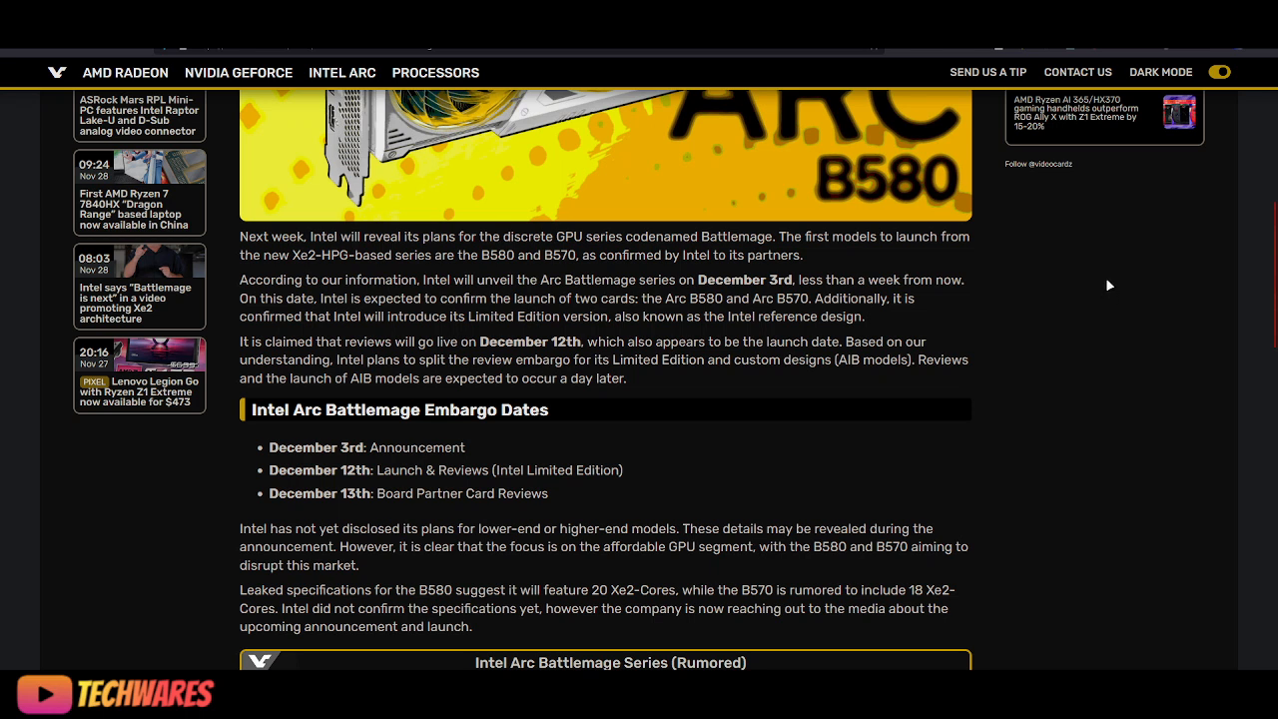
pyautogui.moveTo(1104, 266)
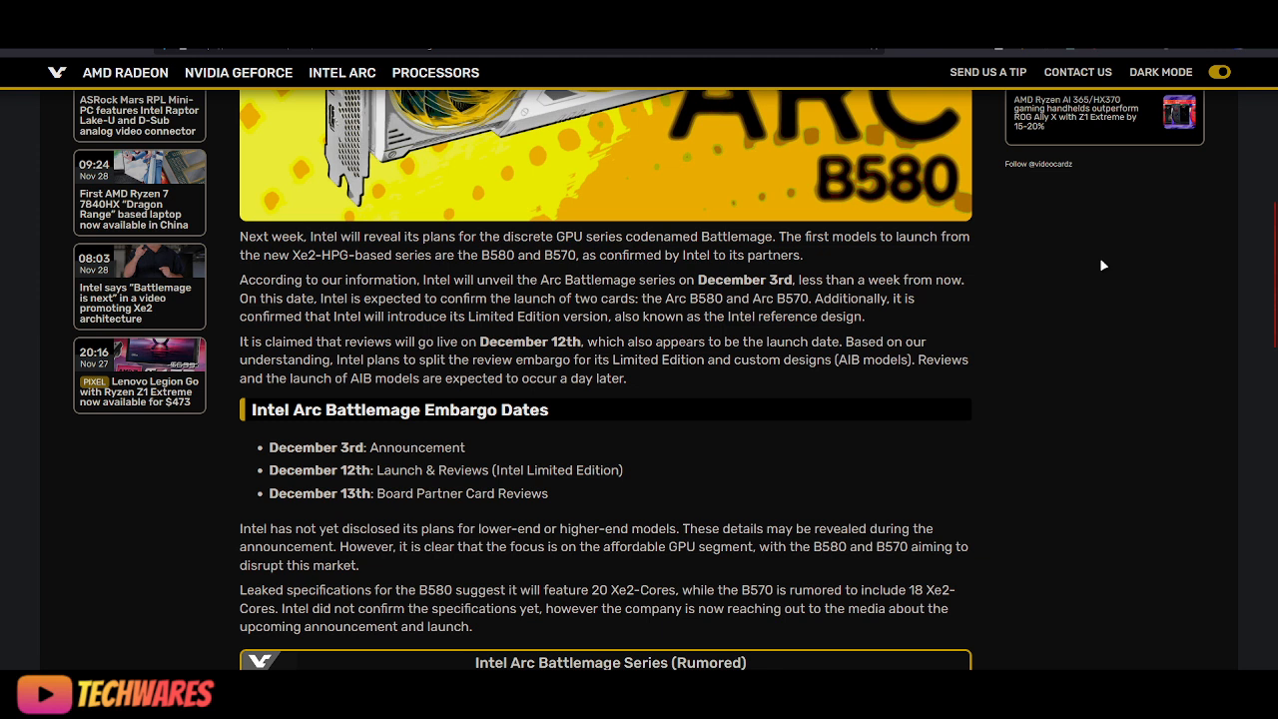
pyautogui.moveTo(1075, 299)
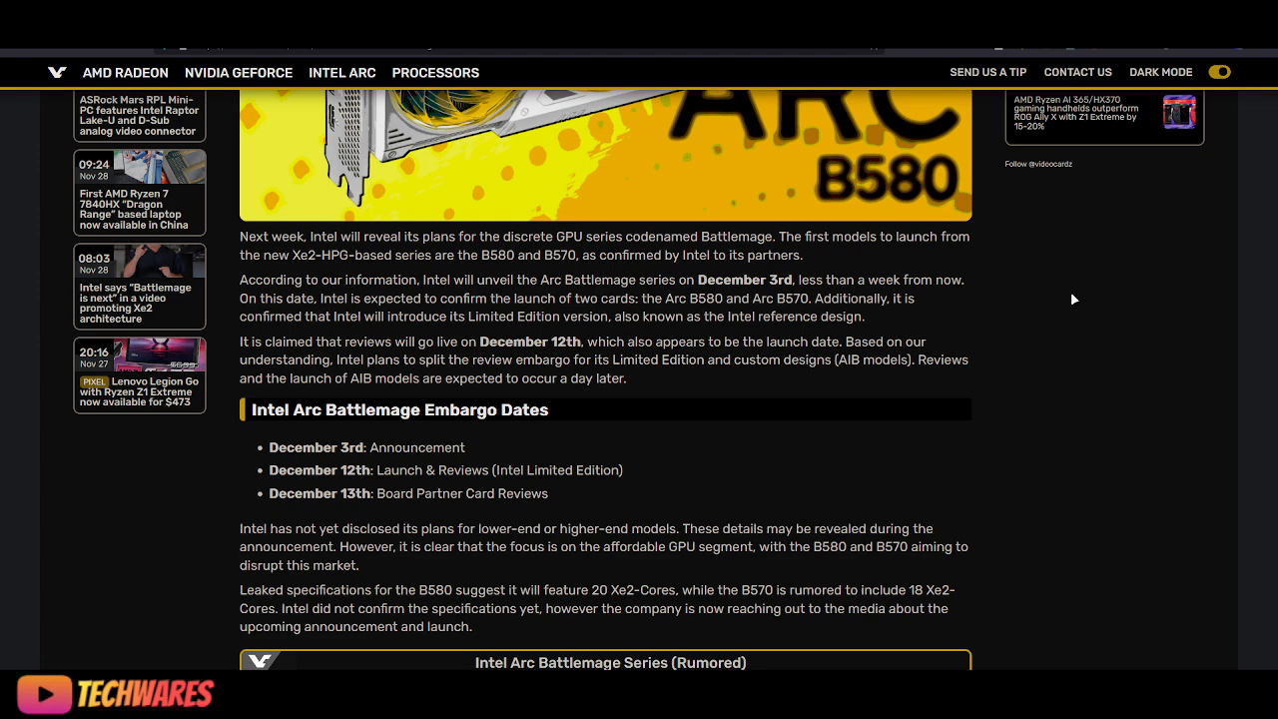
pyautogui.scroll(-3)
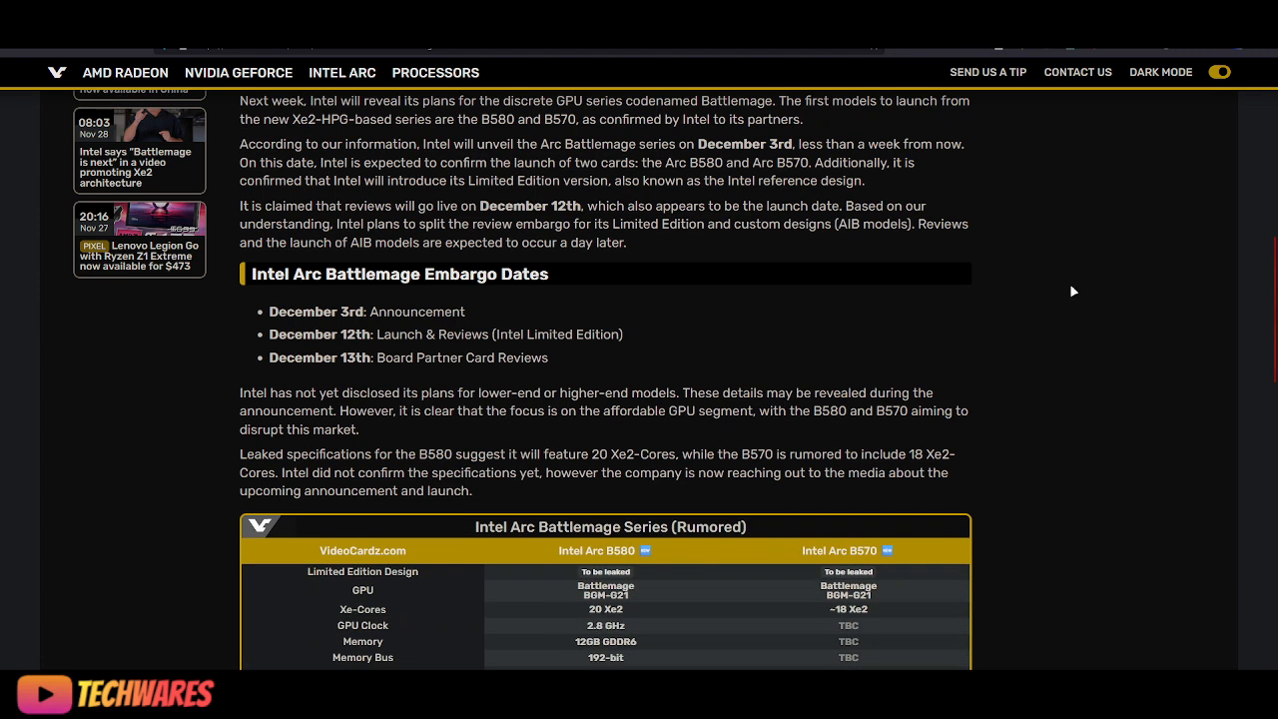
pyautogui.scroll(-3)
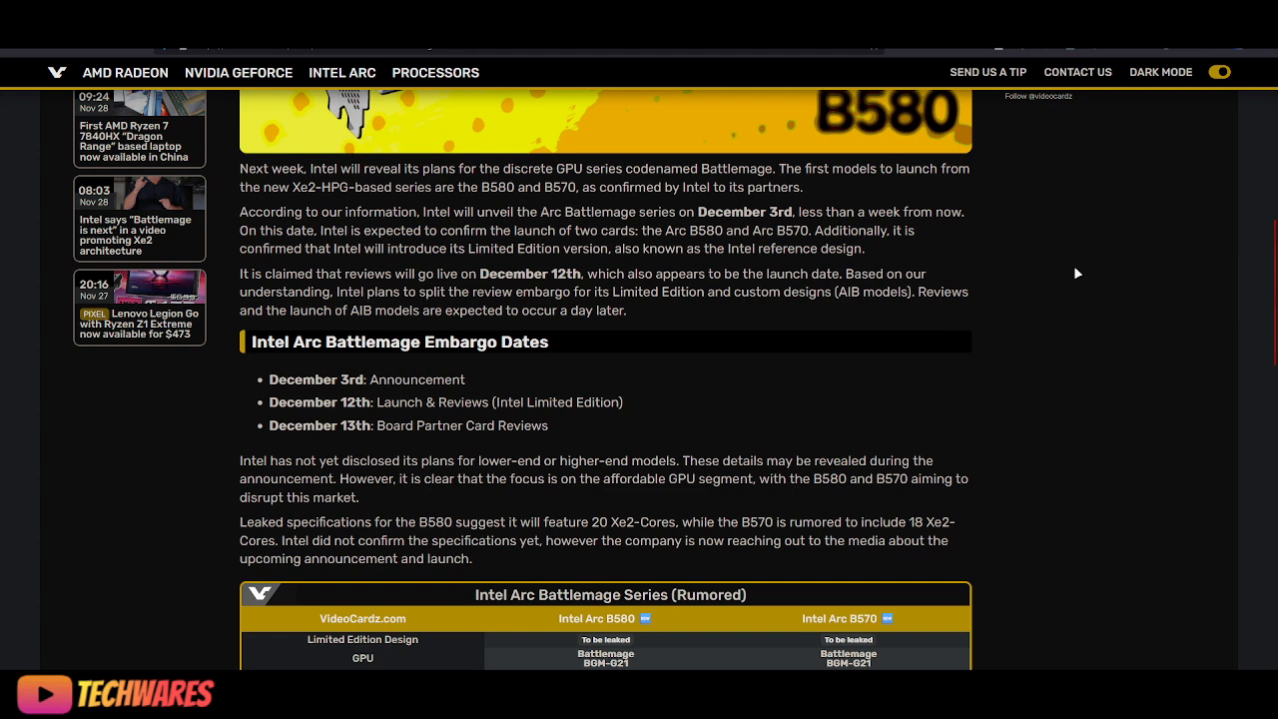
pyautogui.moveTo(1025, 302)
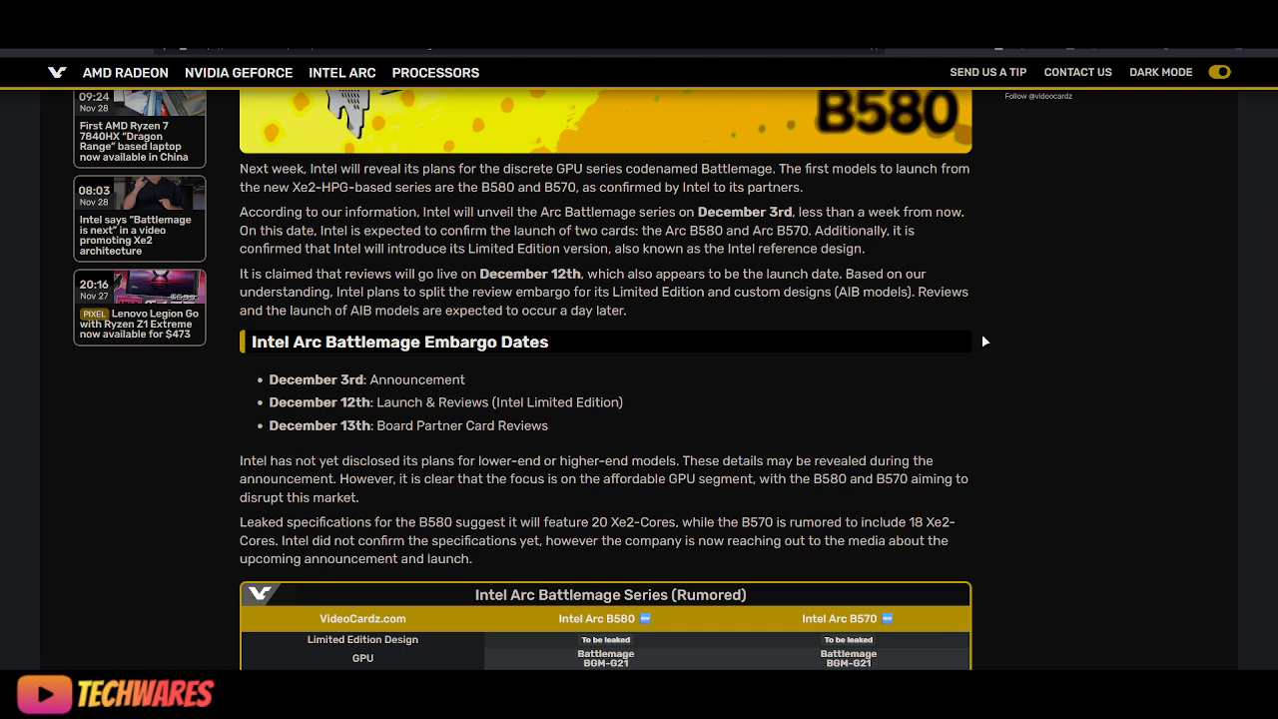
pyautogui.moveTo(979, 325)
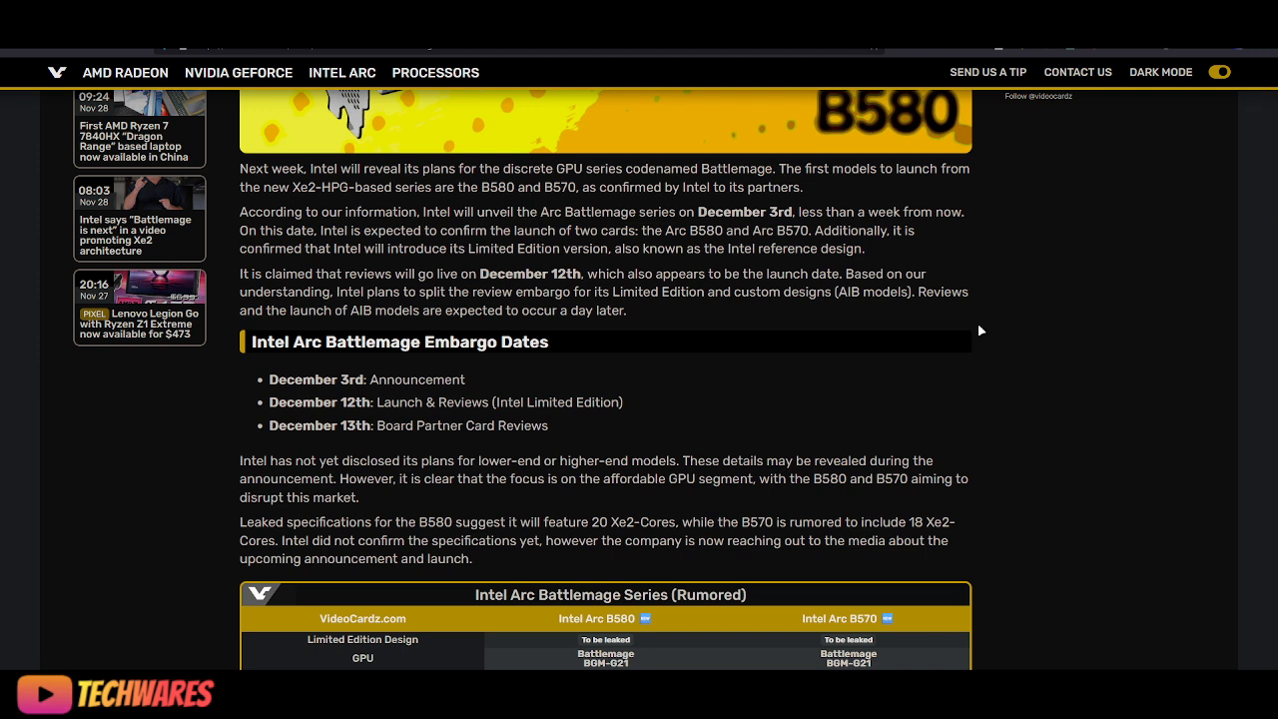
pyautogui.moveTo(1021, 329)
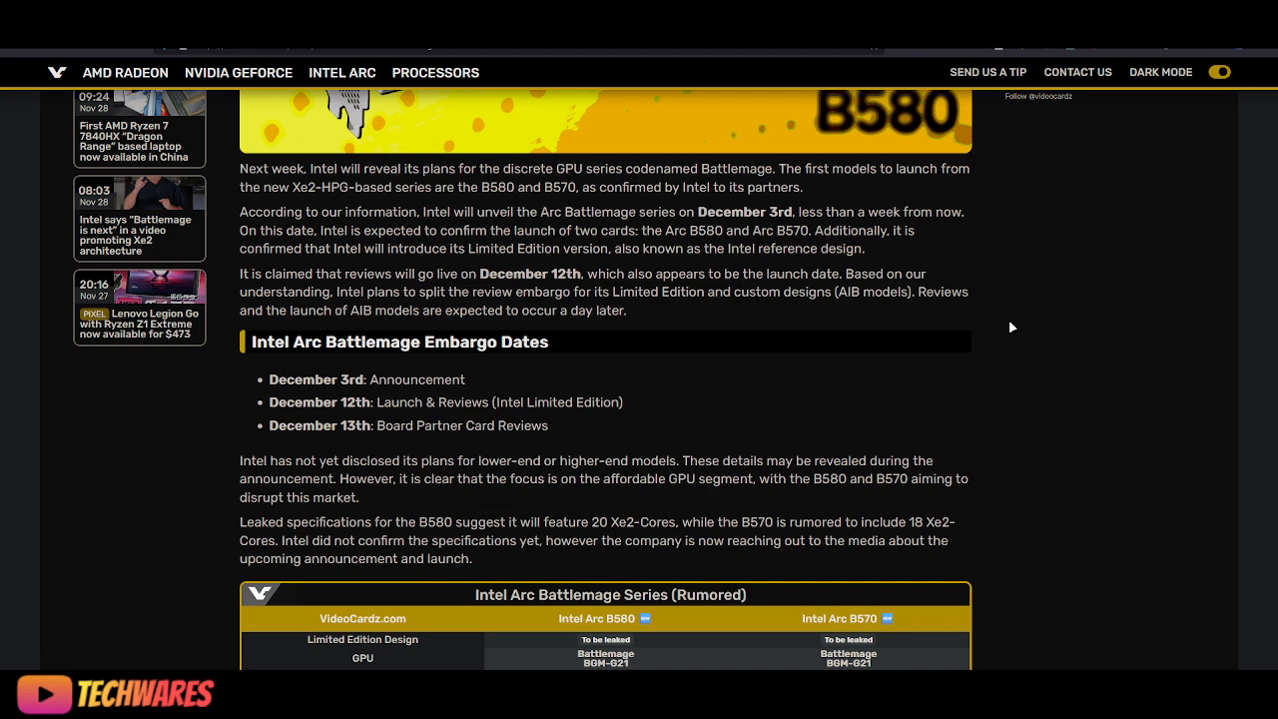
pyautogui.scroll(-3)
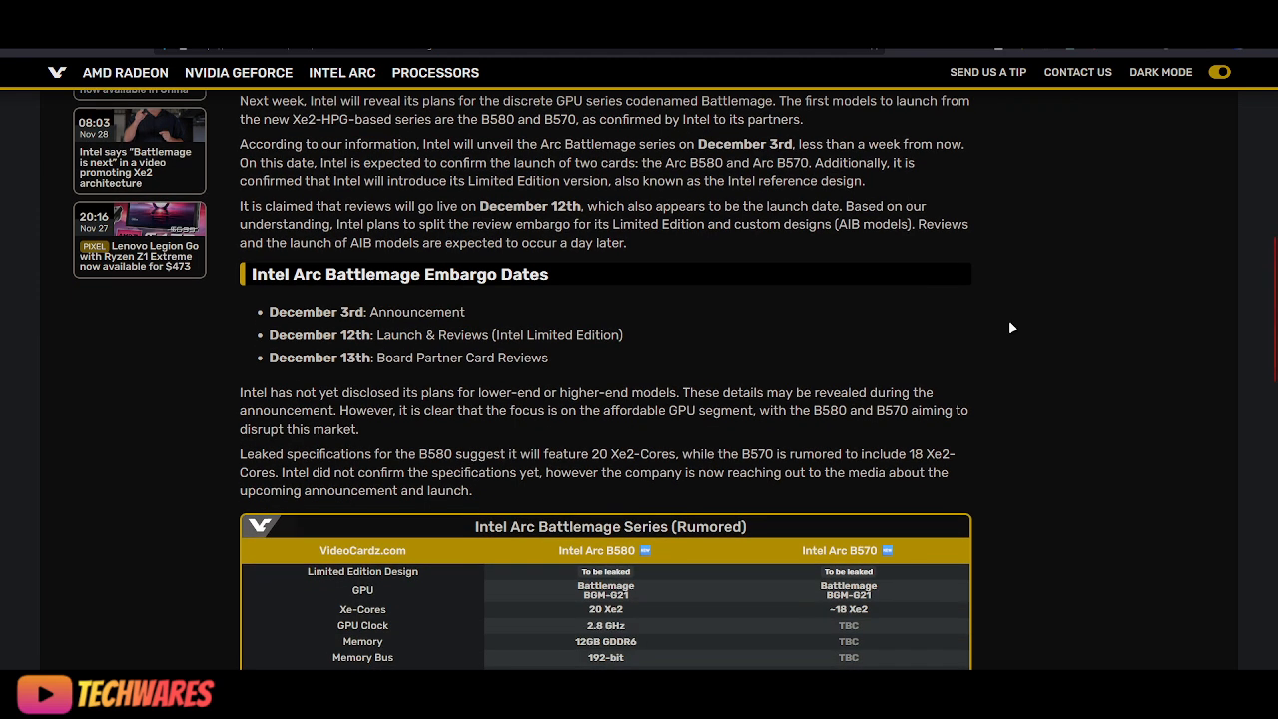
pyautogui.scroll(-3)
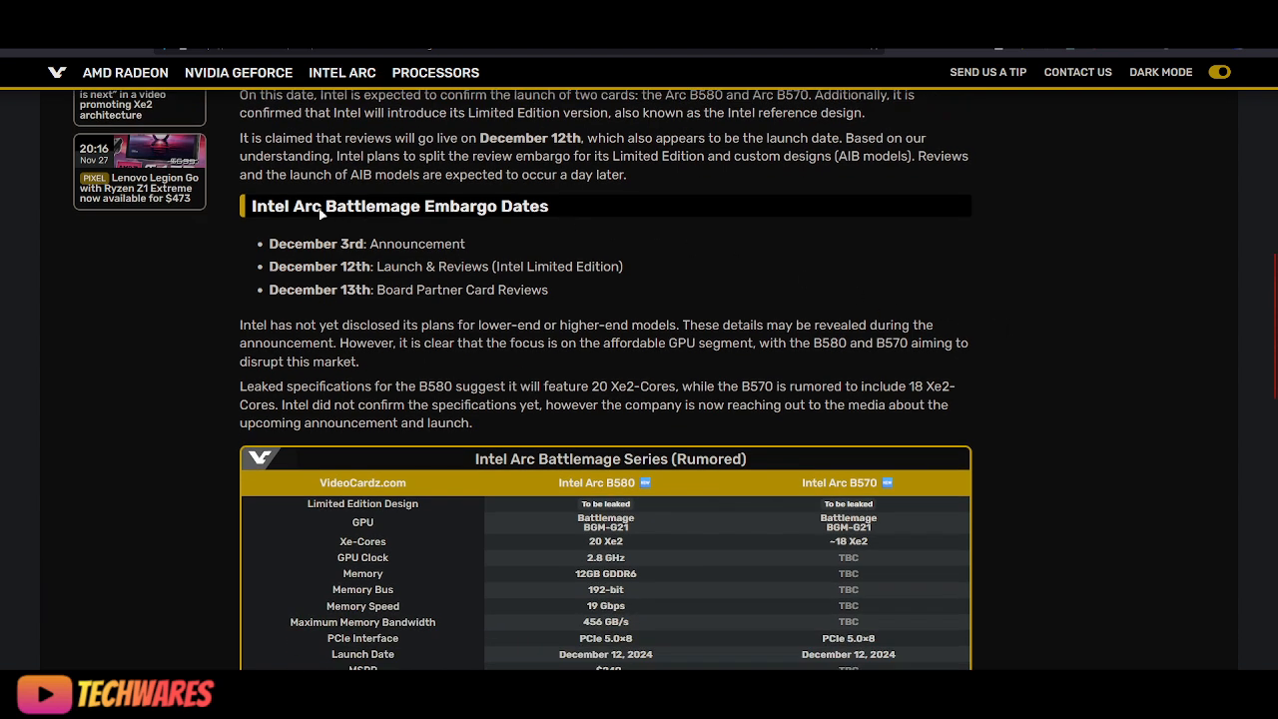
pyautogui.moveTo(709, 245)
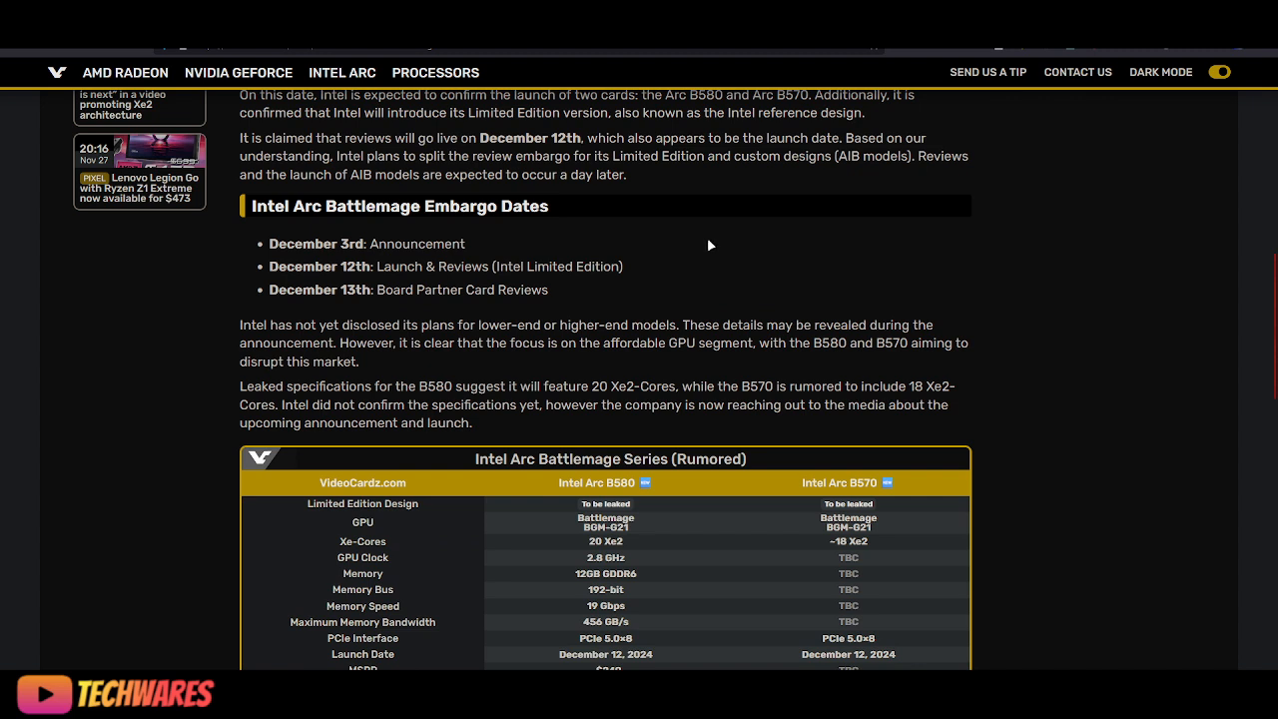
pyautogui.moveTo(430, 244)
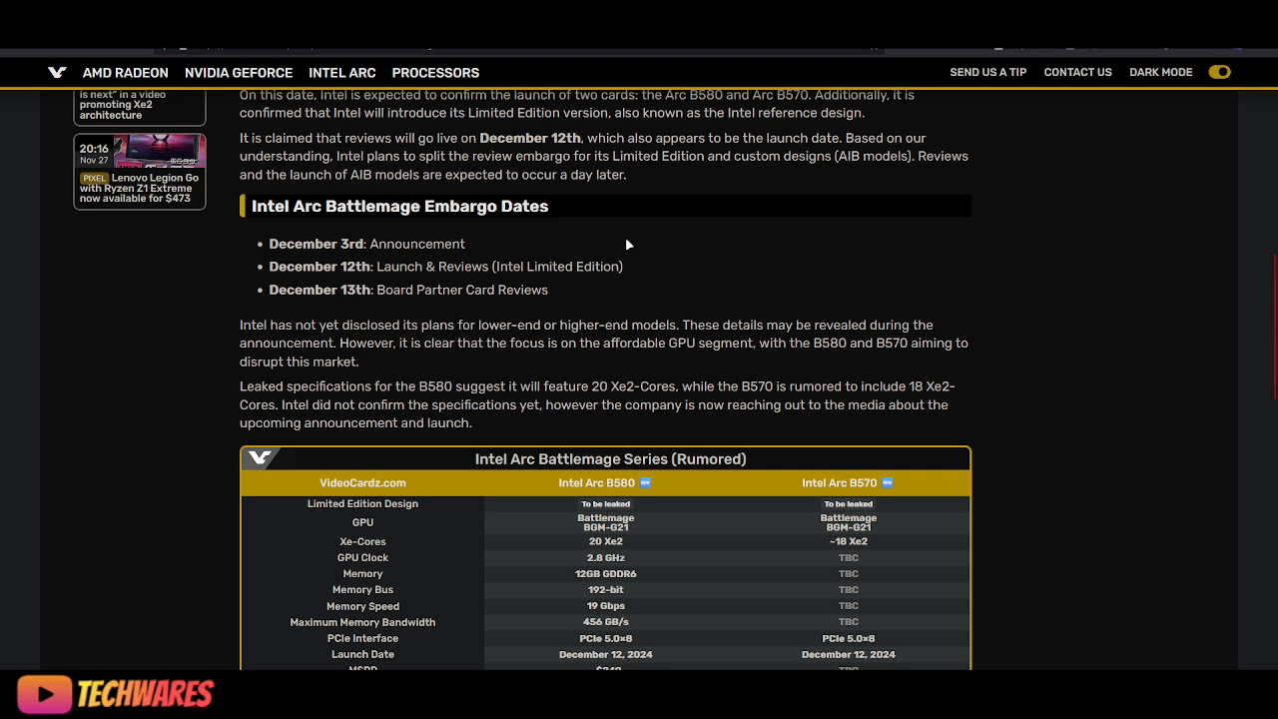
pyautogui.moveTo(367, 283)
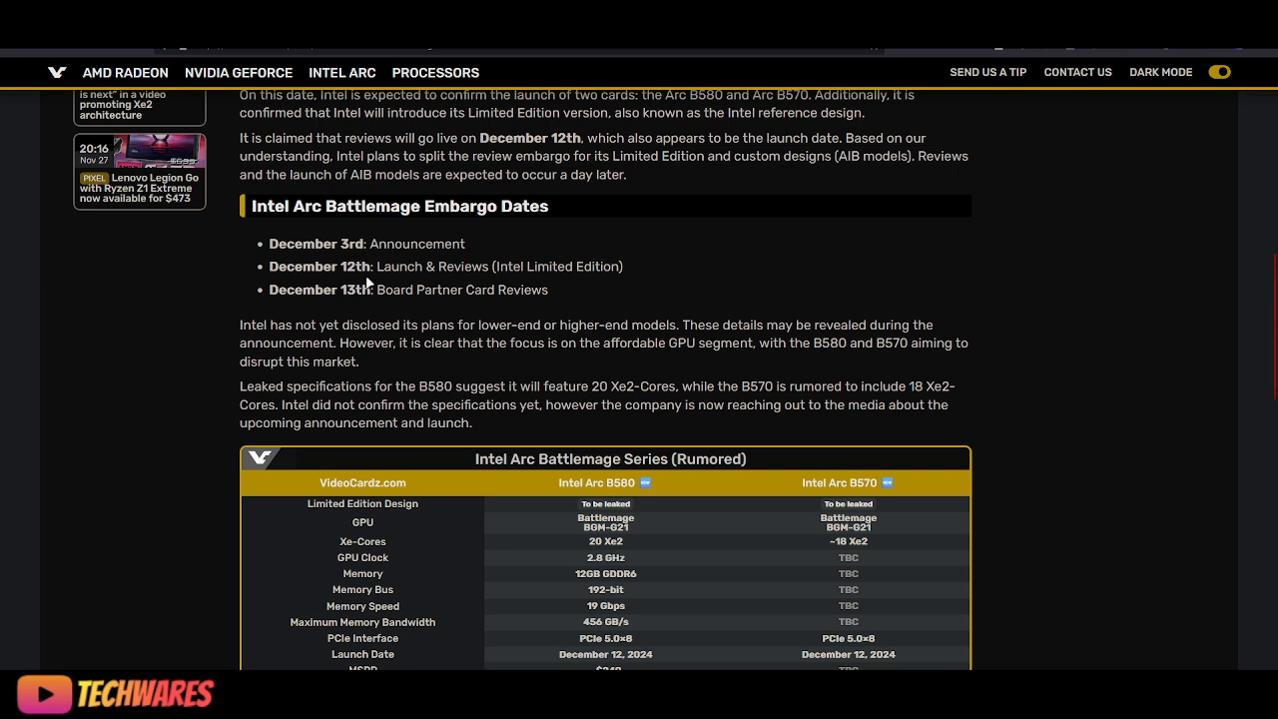
pyautogui.moveTo(489, 276)
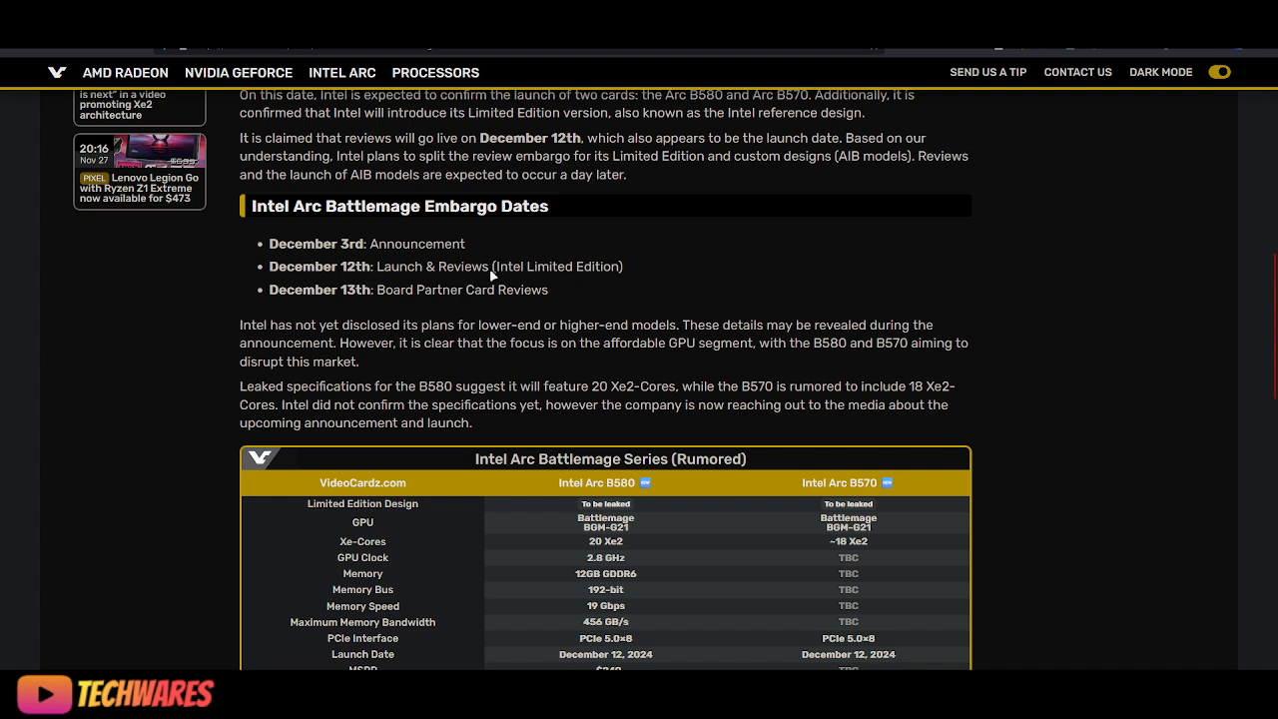
pyautogui.moveTo(568, 273)
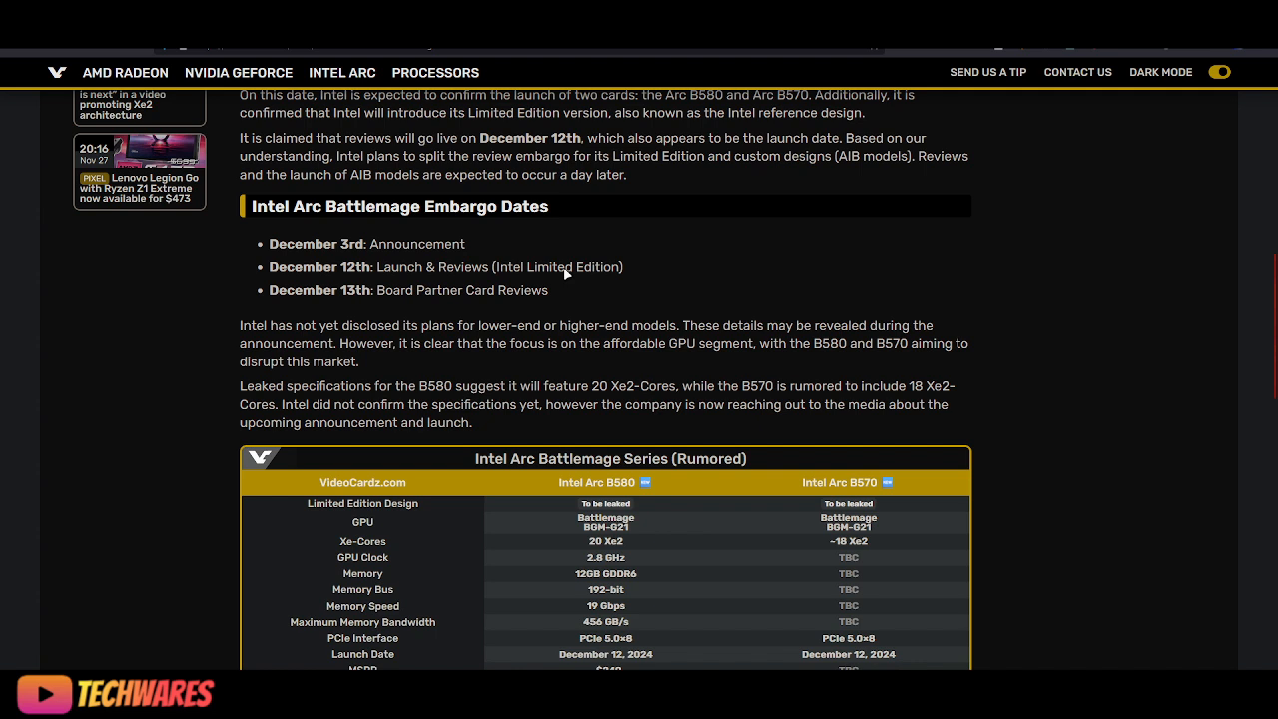
pyautogui.moveTo(488, 273)
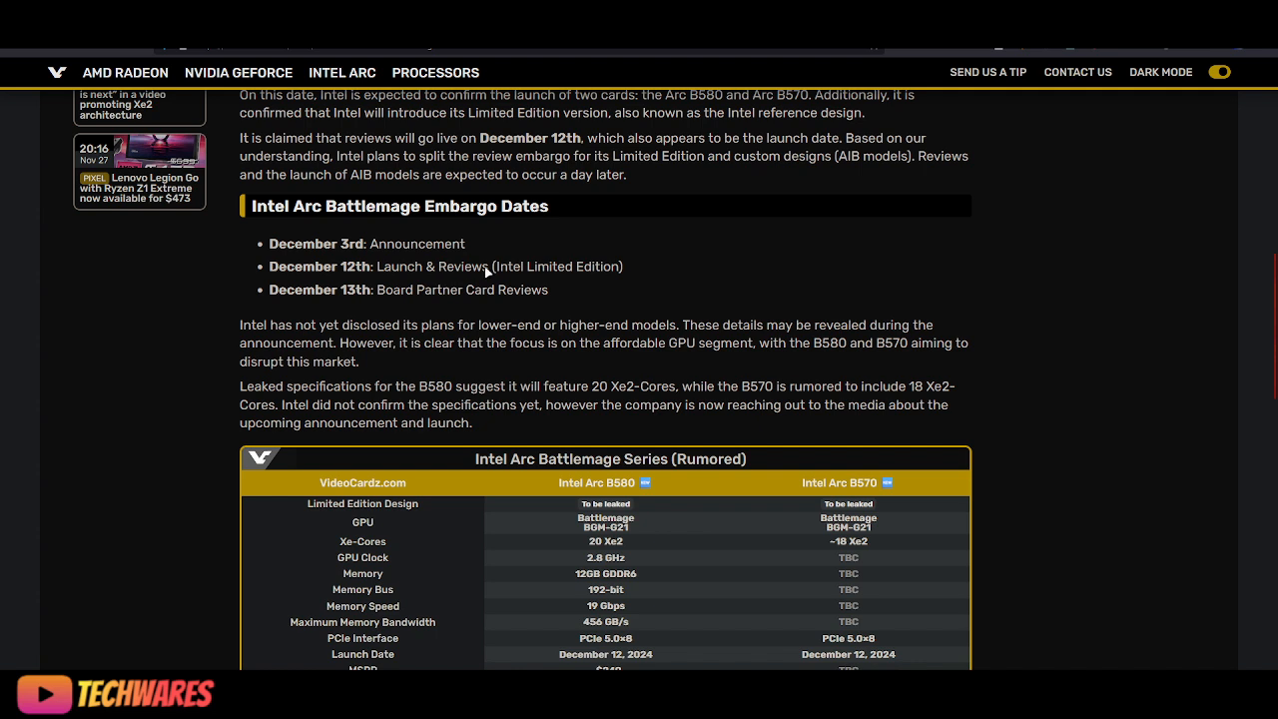
pyautogui.moveTo(382, 310)
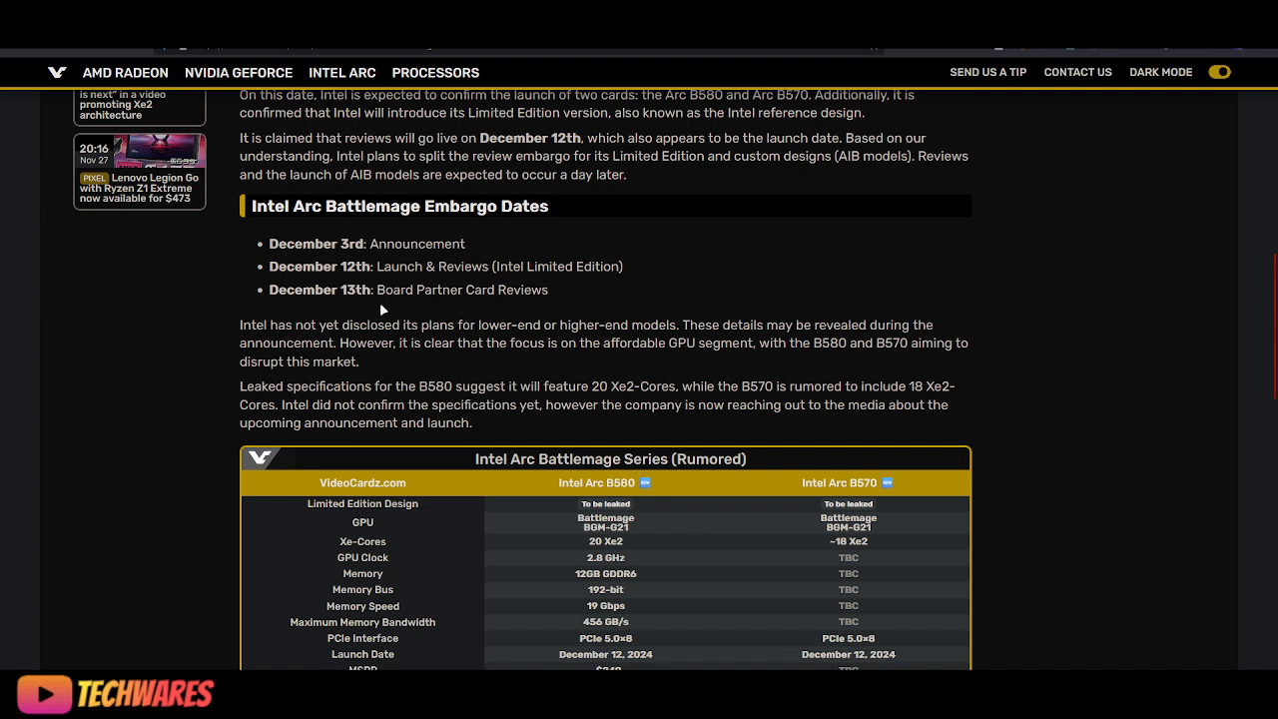
pyautogui.moveTo(413, 311)
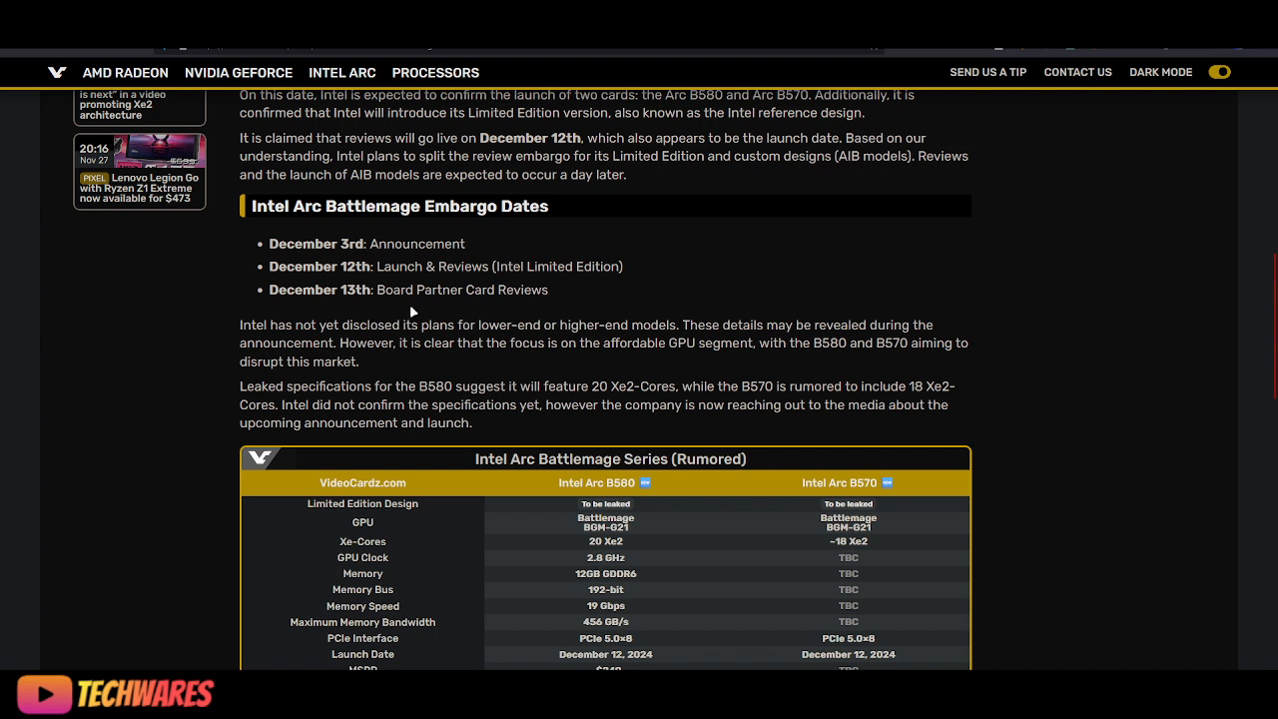
pyautogui.moveTo(515, 300)
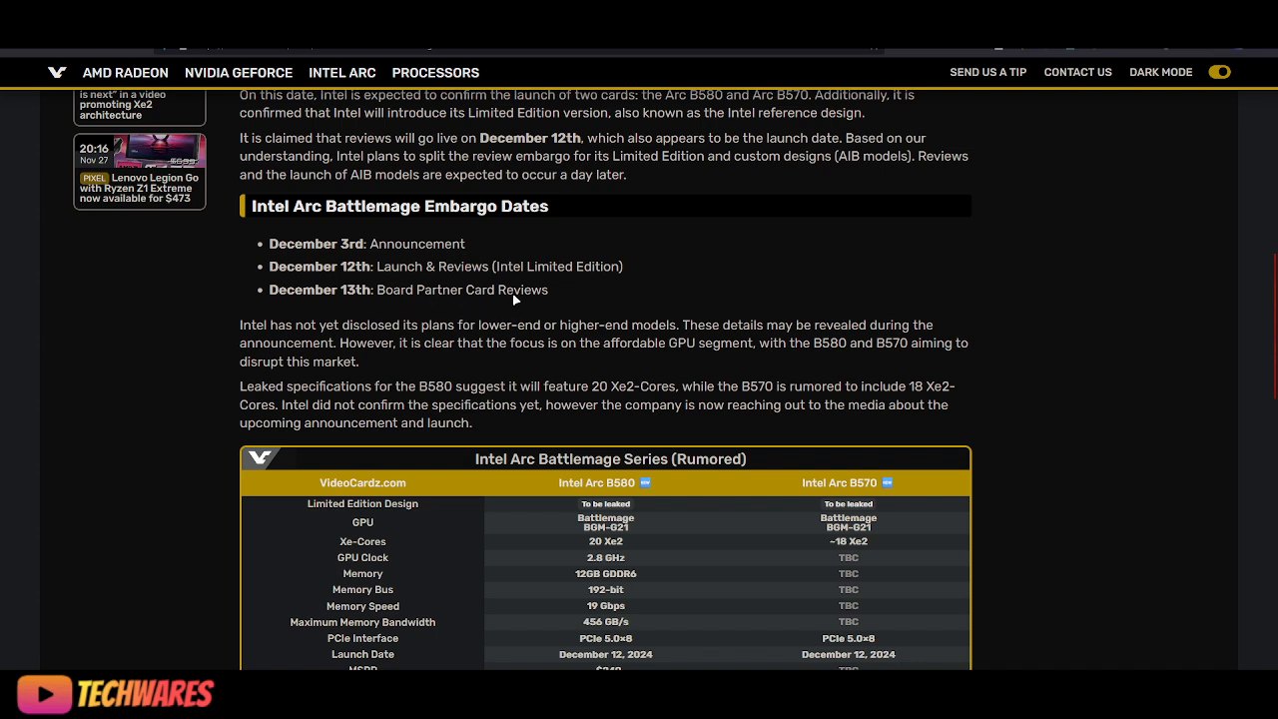
pyautogui.moveTo(469, 321)
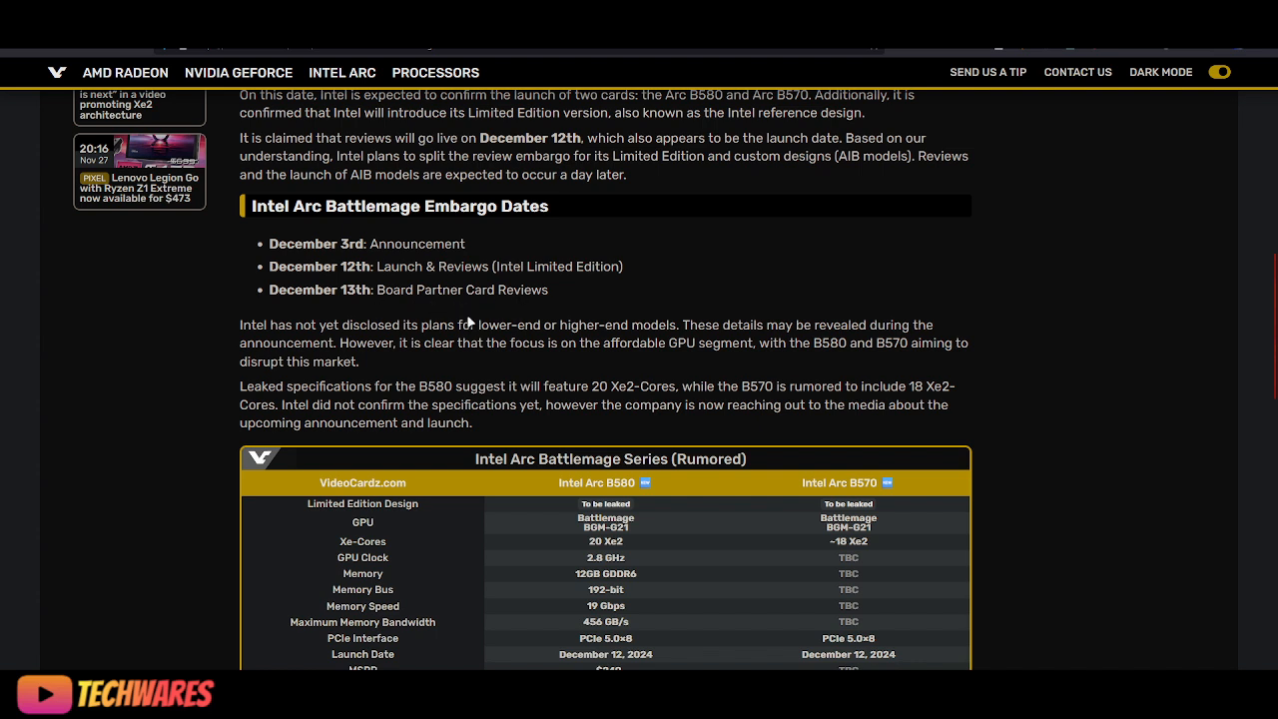
pyautogui.scroll(-3)
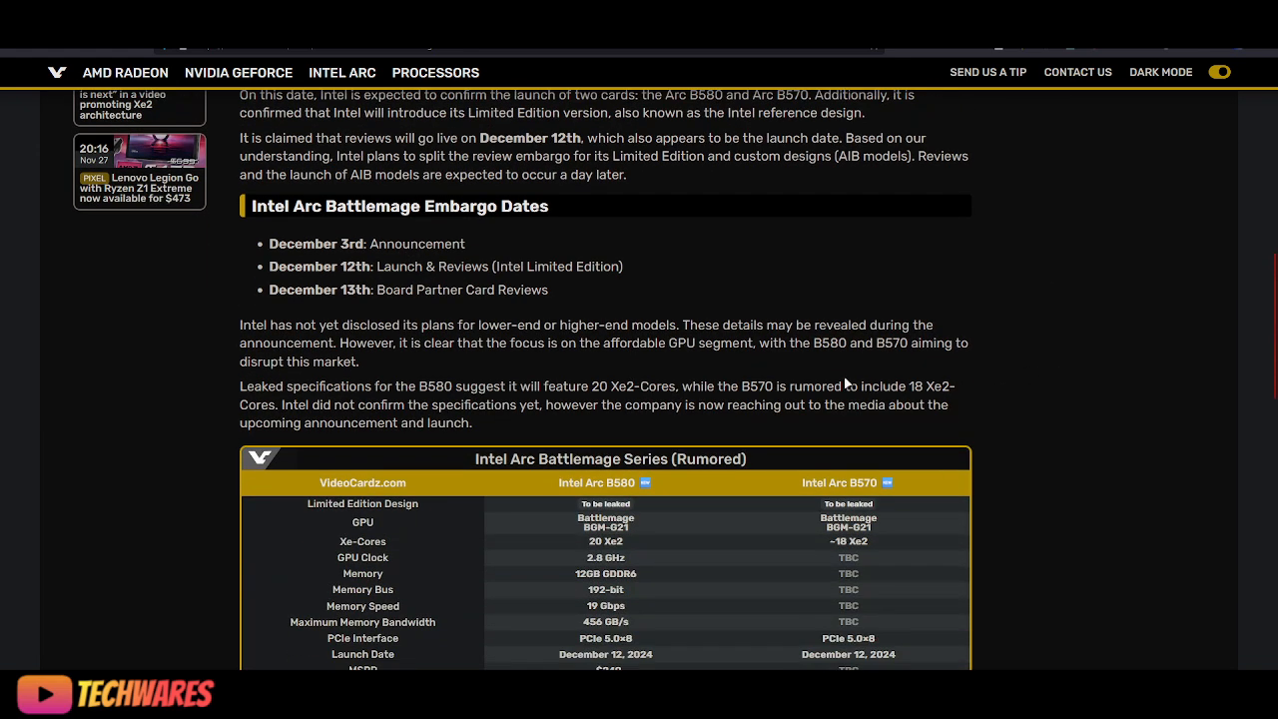
pyautogui.moveTo(1056, 391)
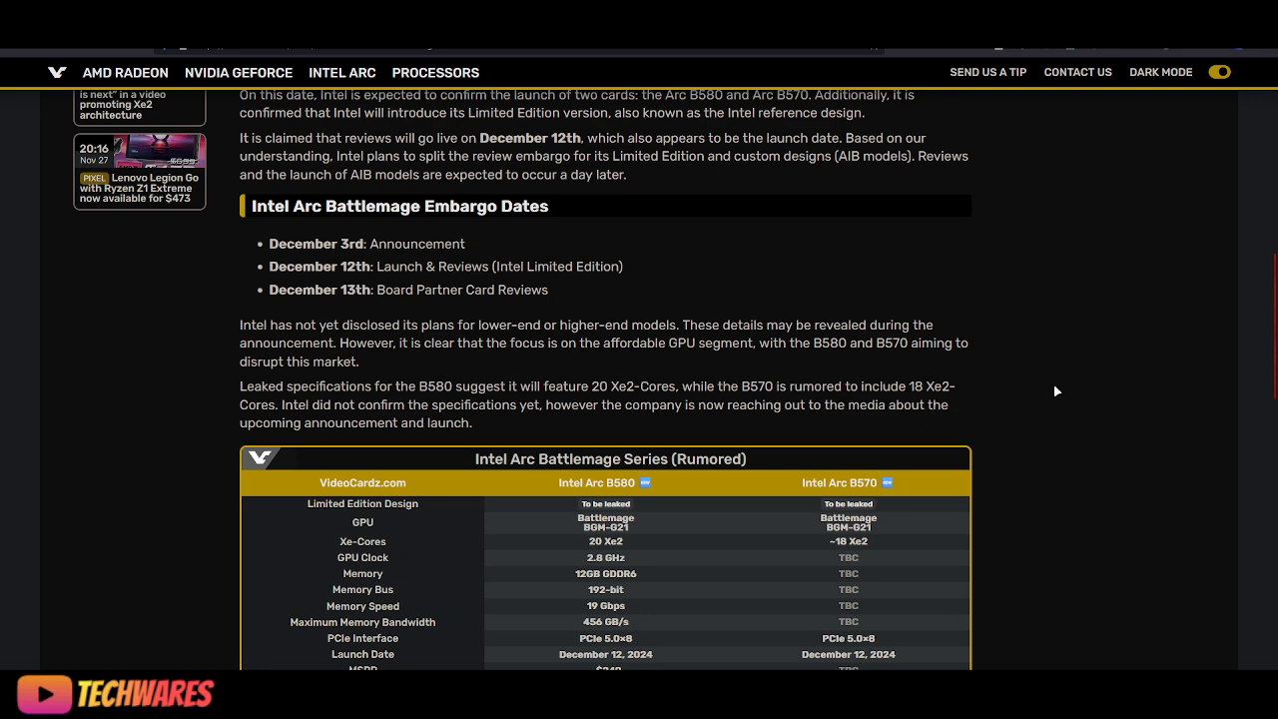
pyautogui.scroll(-3)
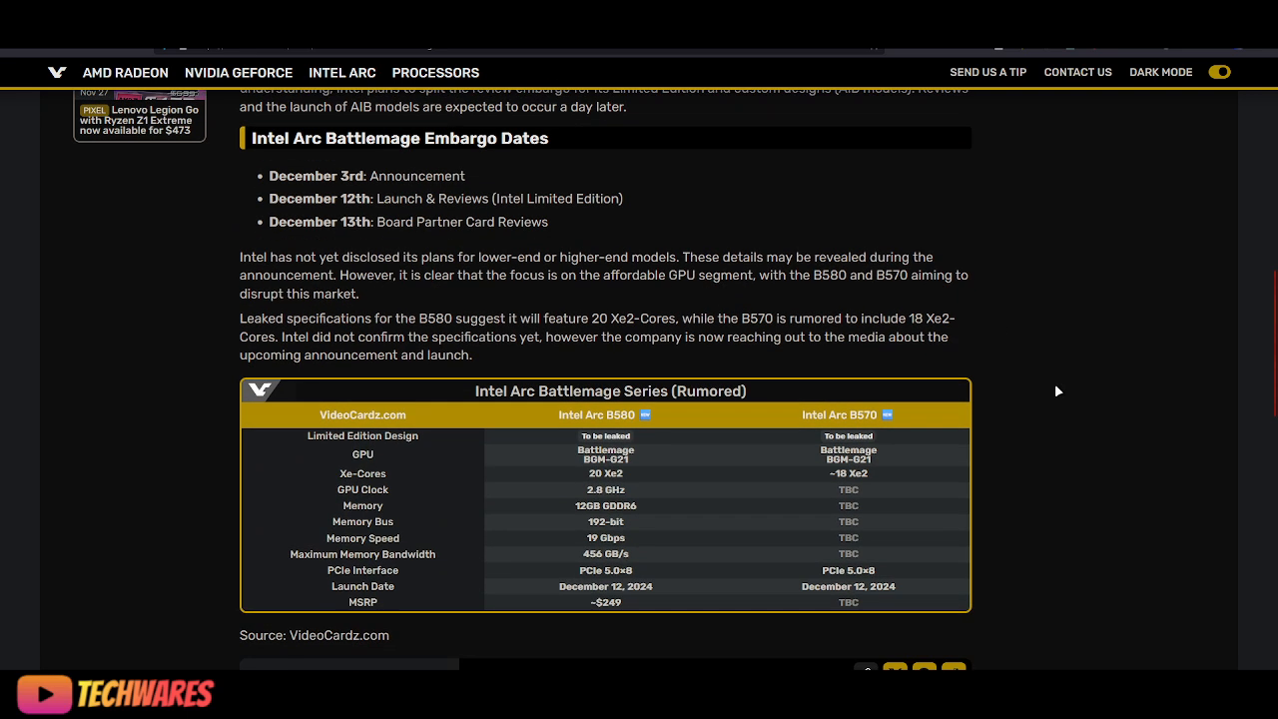
pyautogui.moveTo(1057, 389)
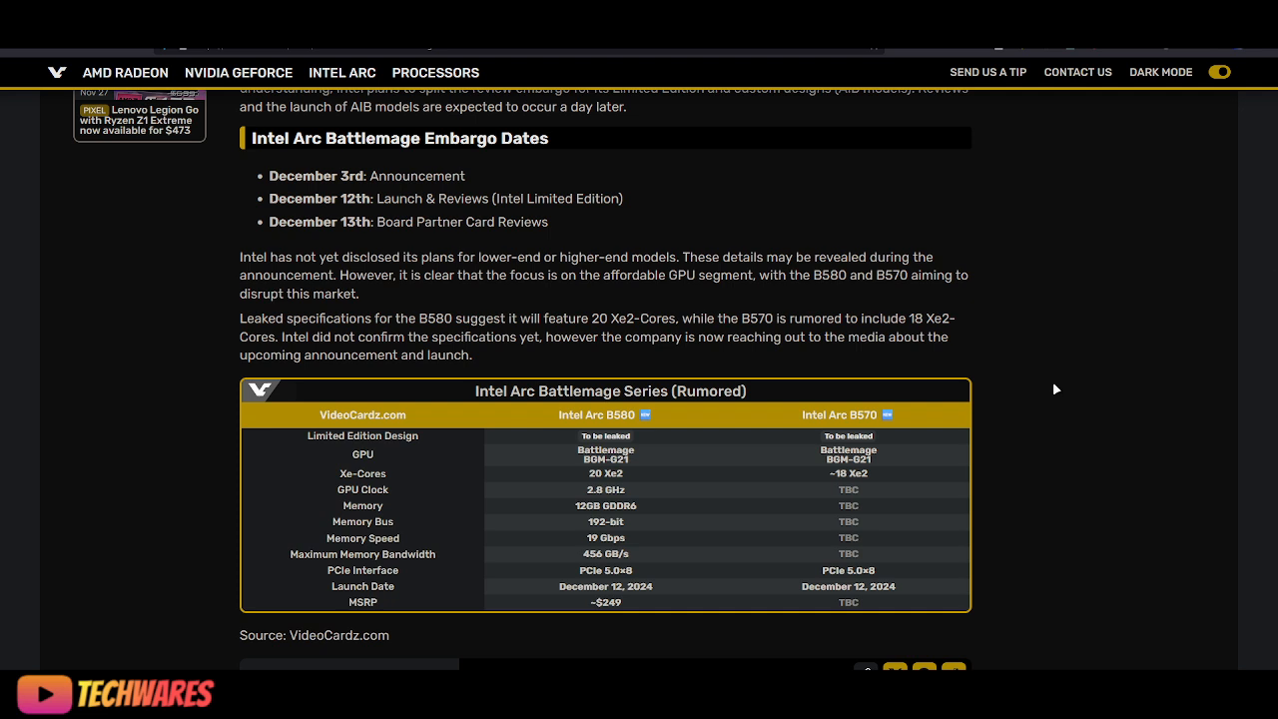
pyautogui.moveTo(1056, 385)
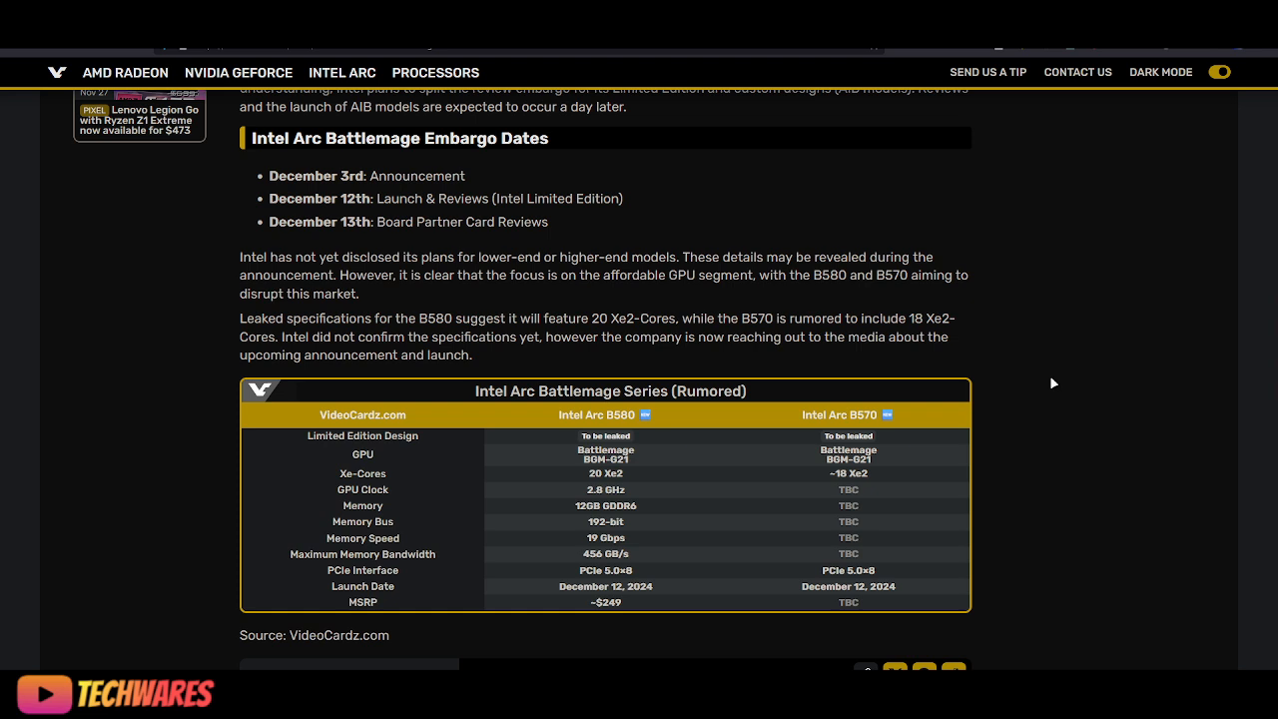
pyautogui.scroll(-3)
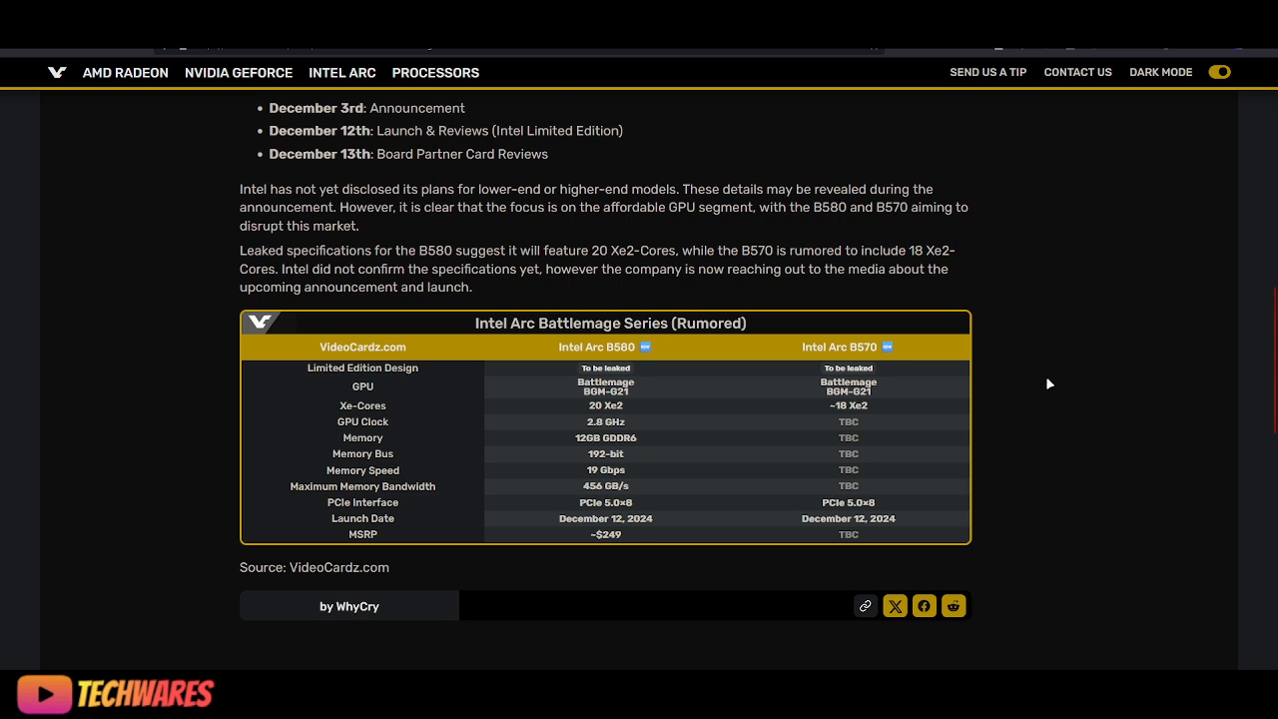
pyautogui.moveTo(1046, 383)
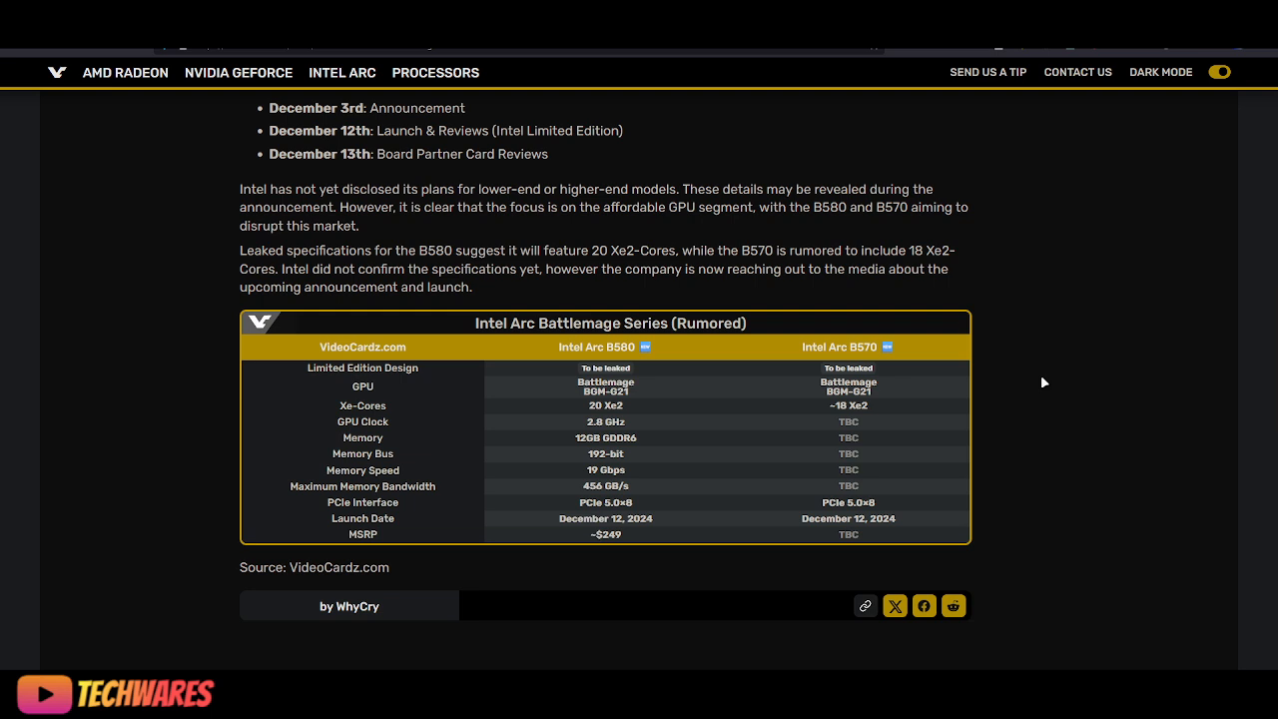
pyautogui.moveTo(999, 390)
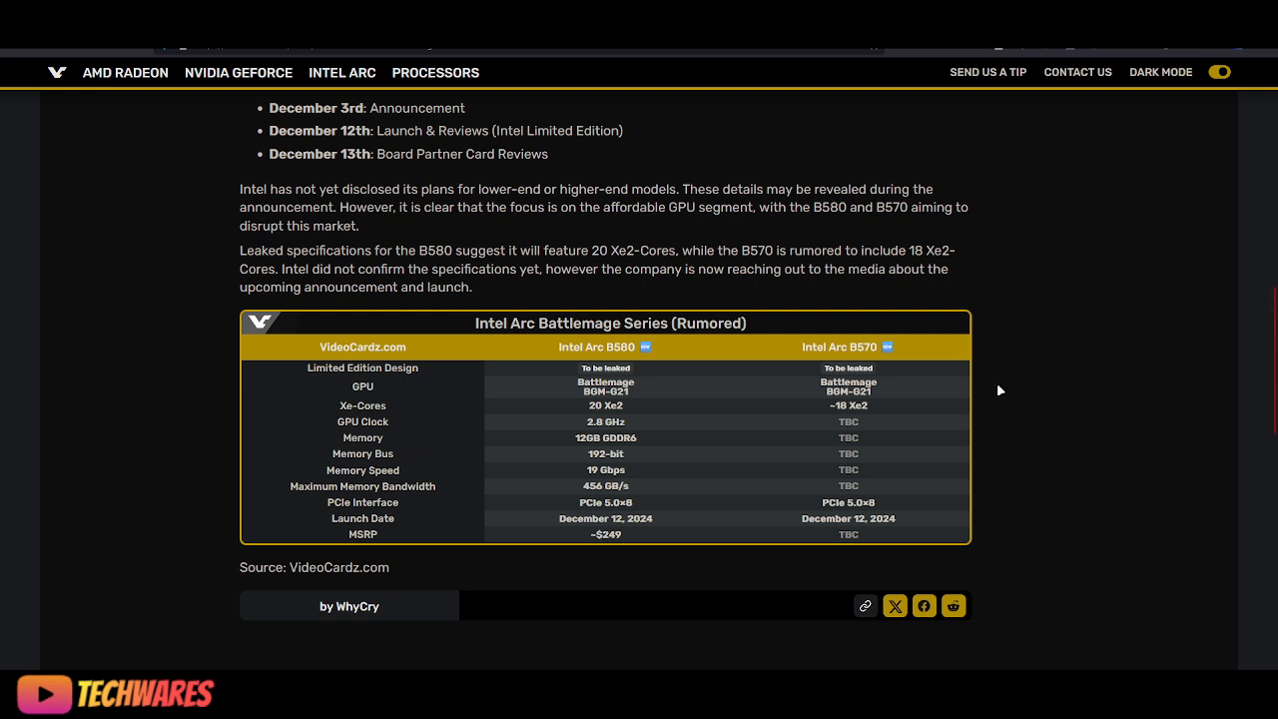
pyautogui.scroll(-3)
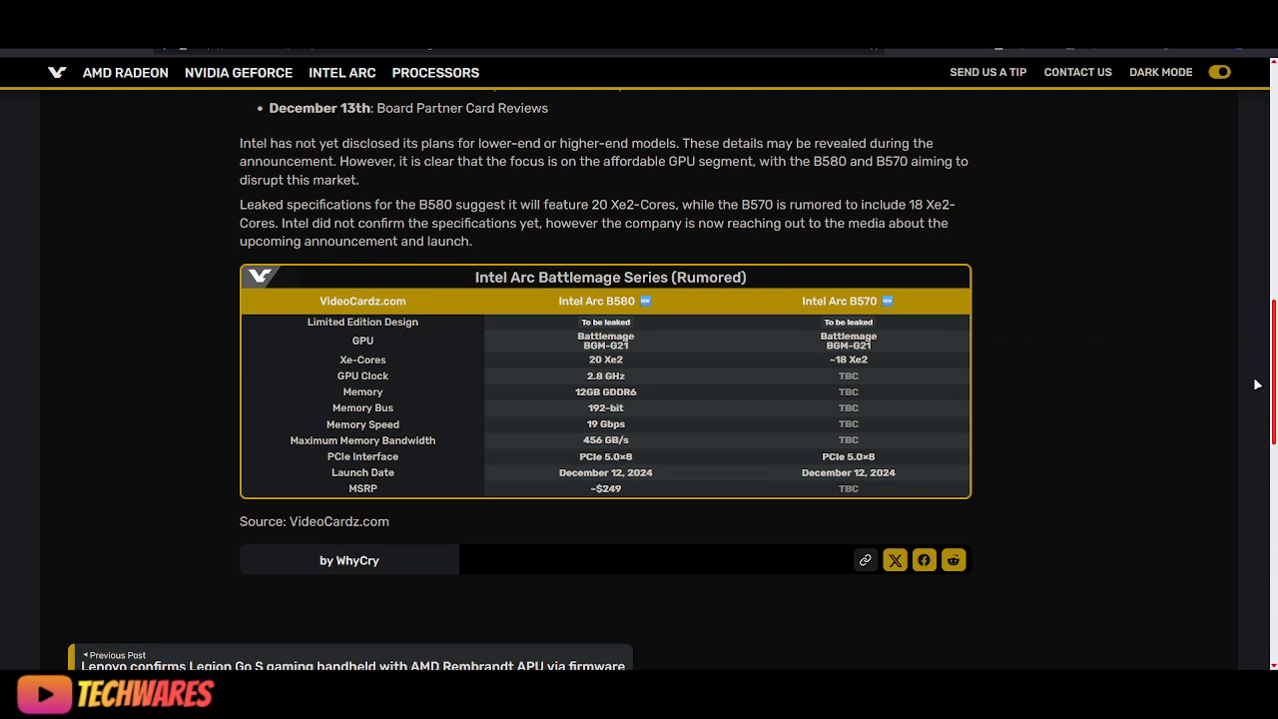
pyautogui.scroll(3)
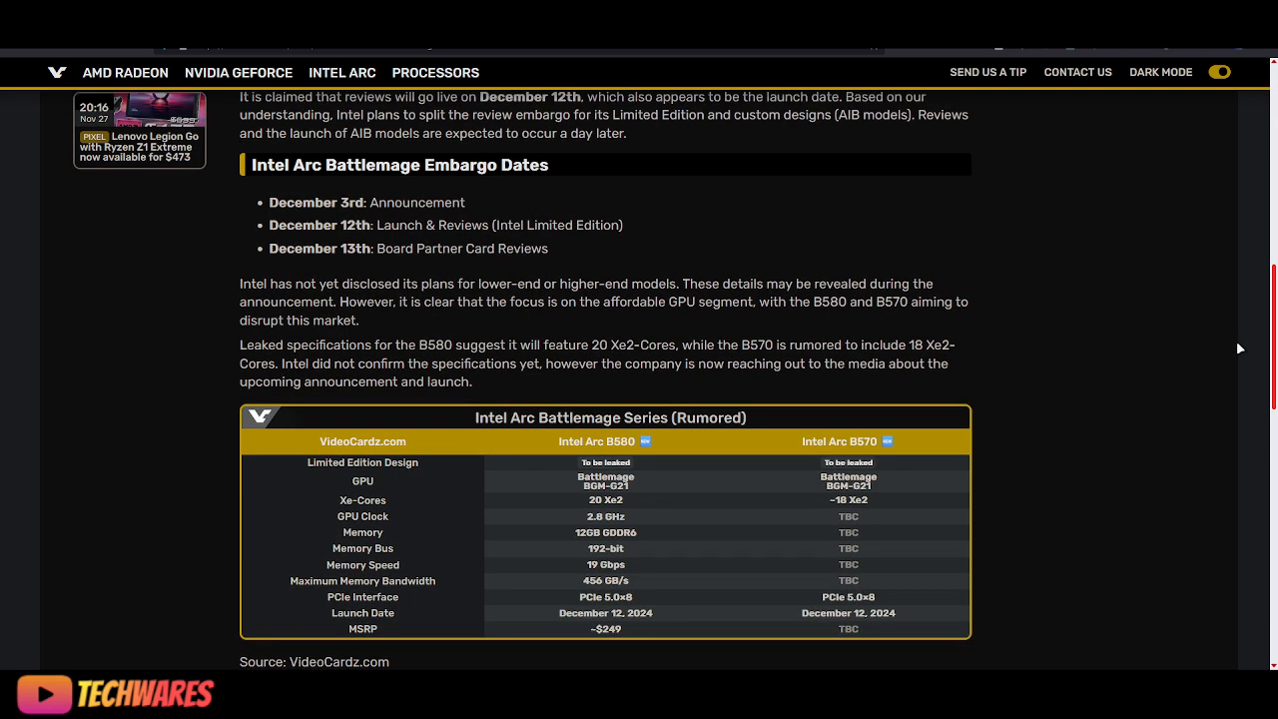
pyautogui.scroll(-3)
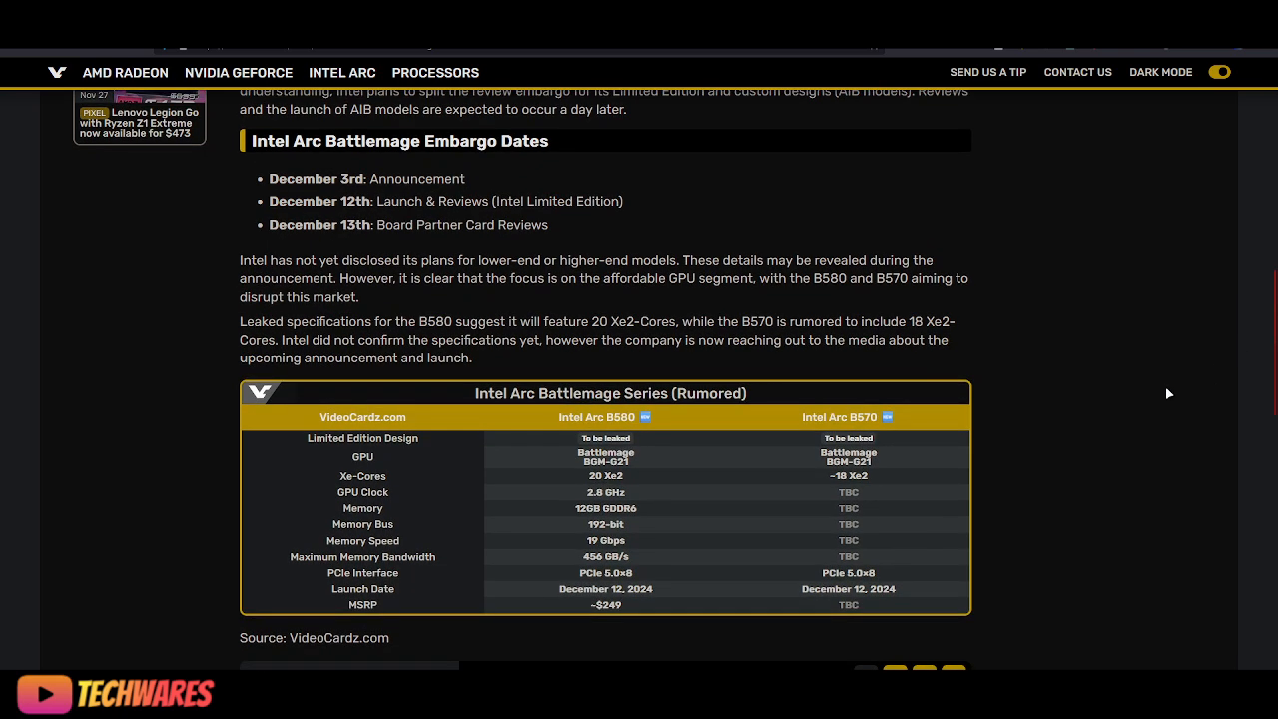
pyautogui.moveTo(1063, 408)
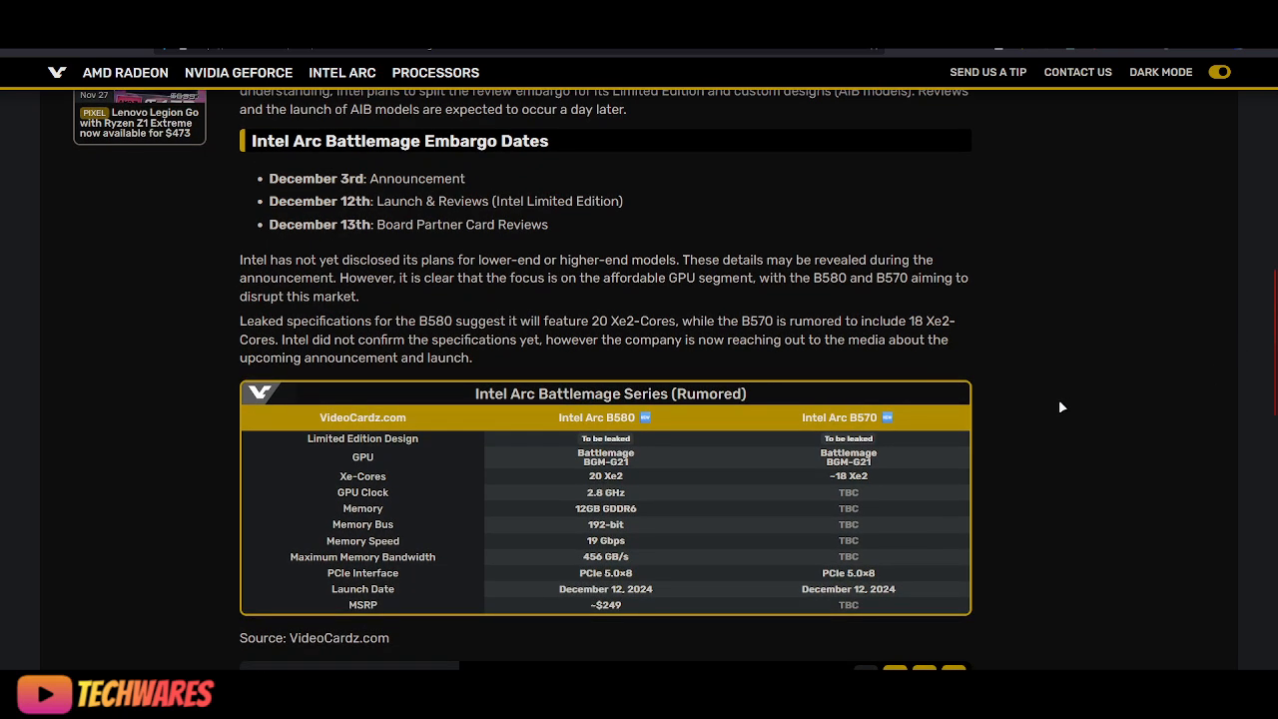